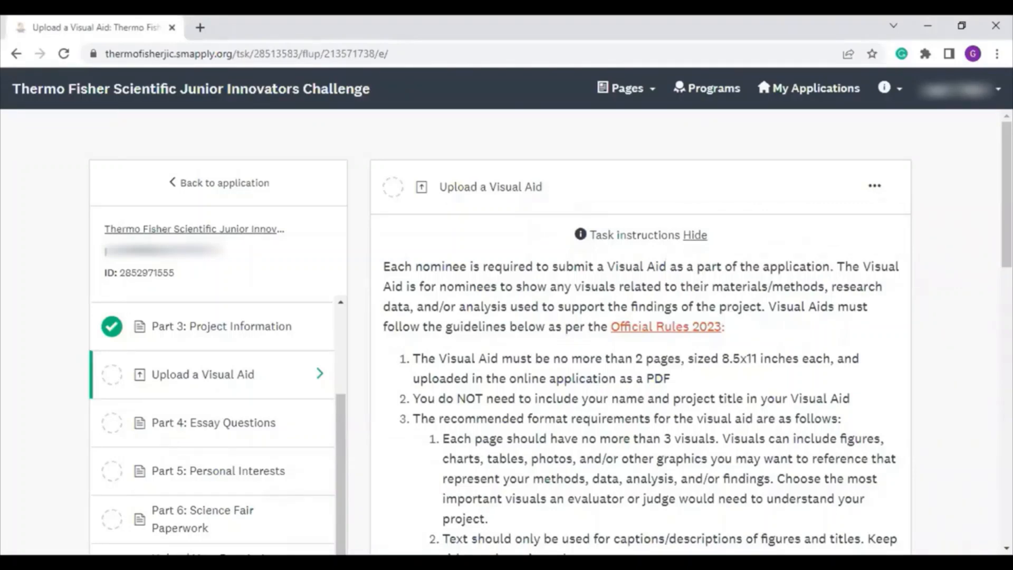
mouse_move(480, 412)
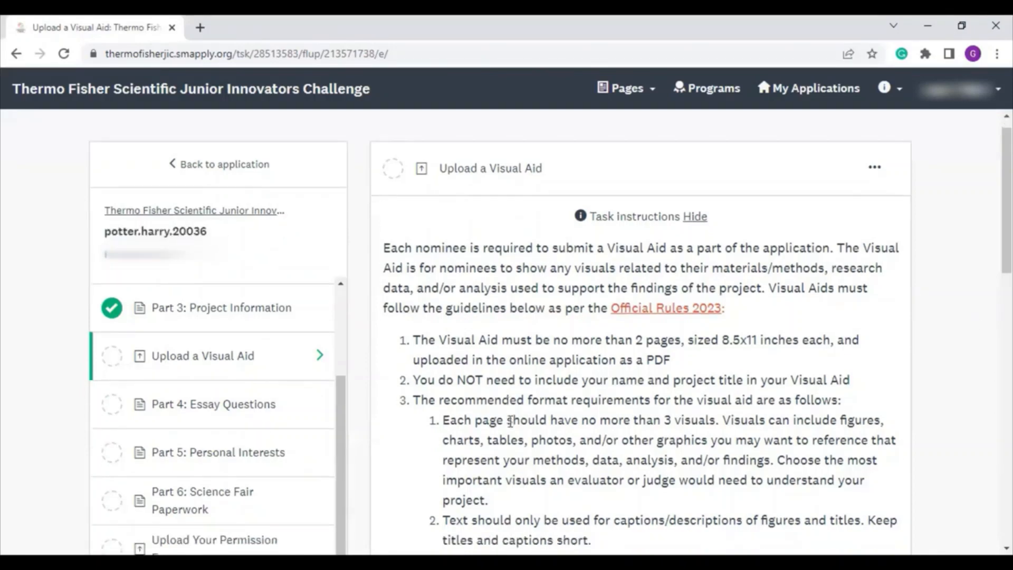
scroll(down, 3)
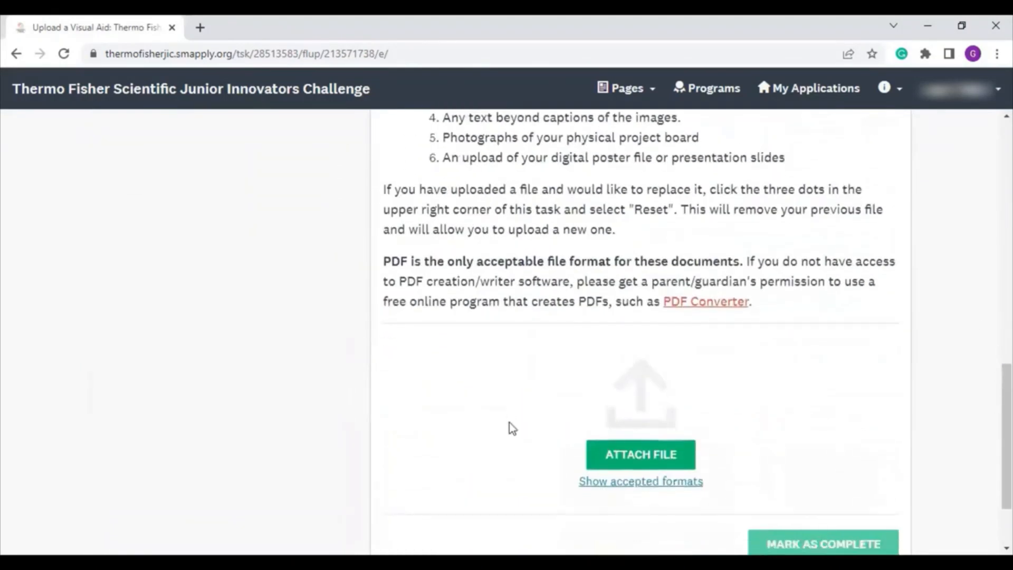
scroll(down, 3)
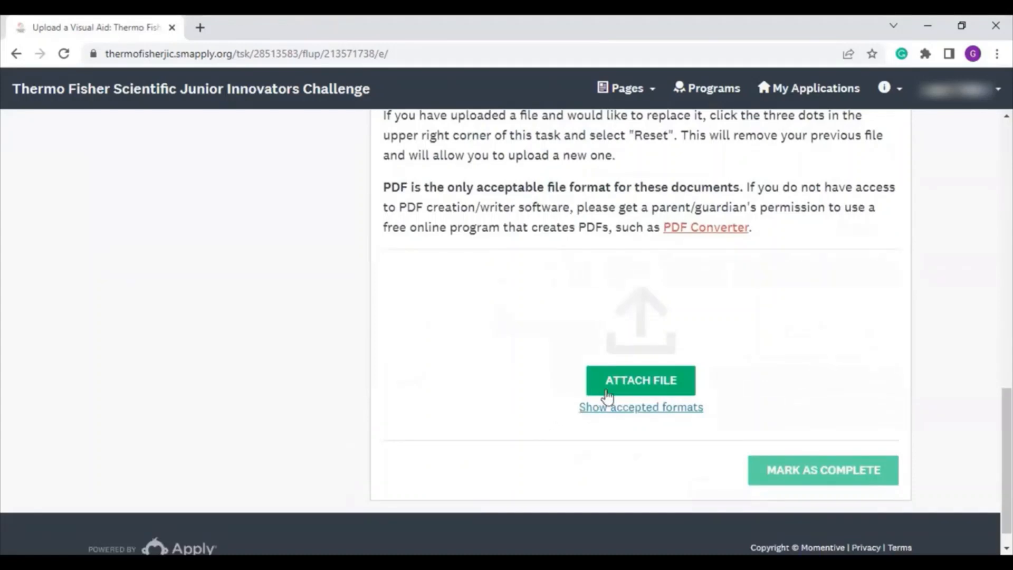
mouse_move(817, 435)
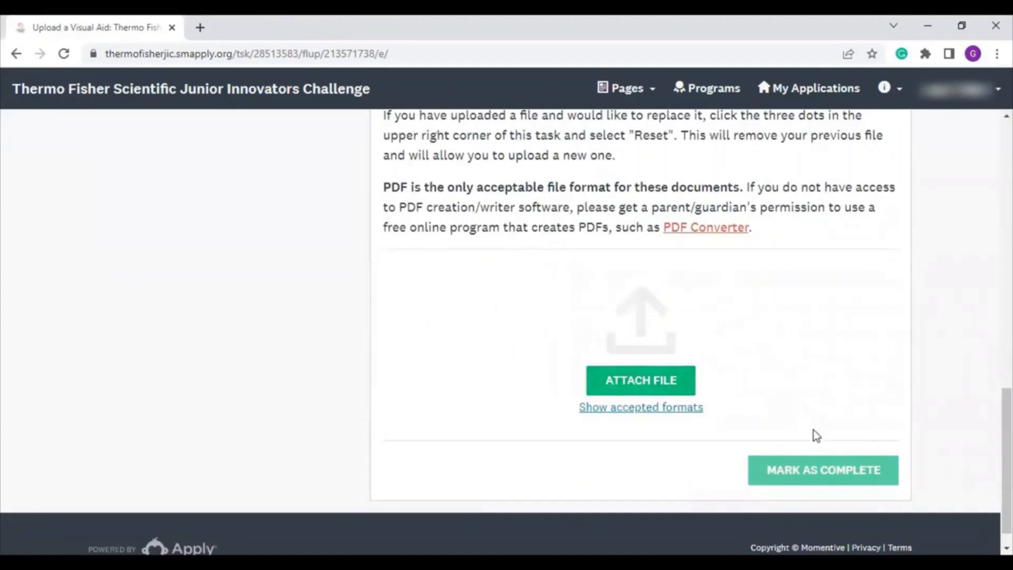
mouse_move(823, 388)
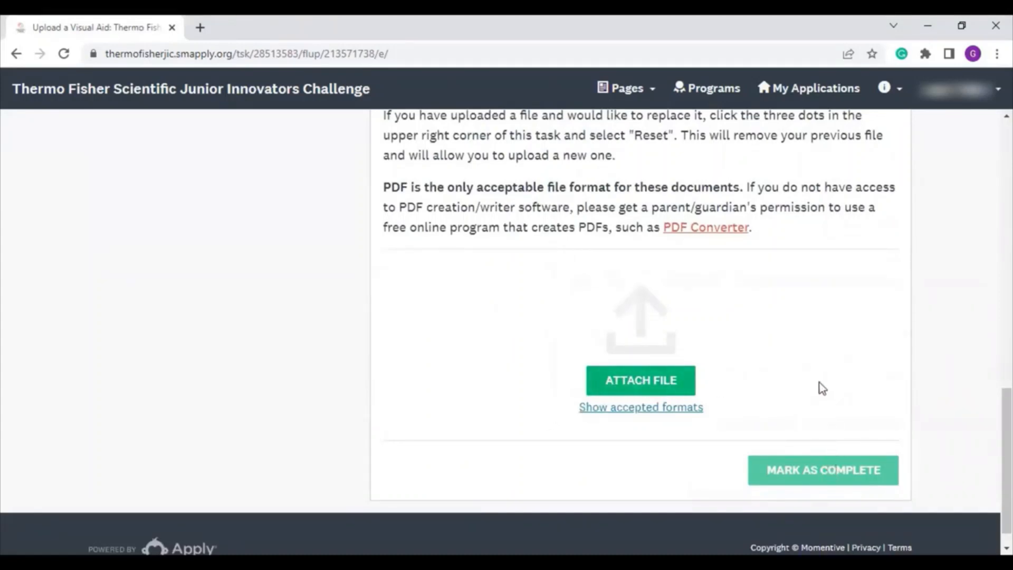